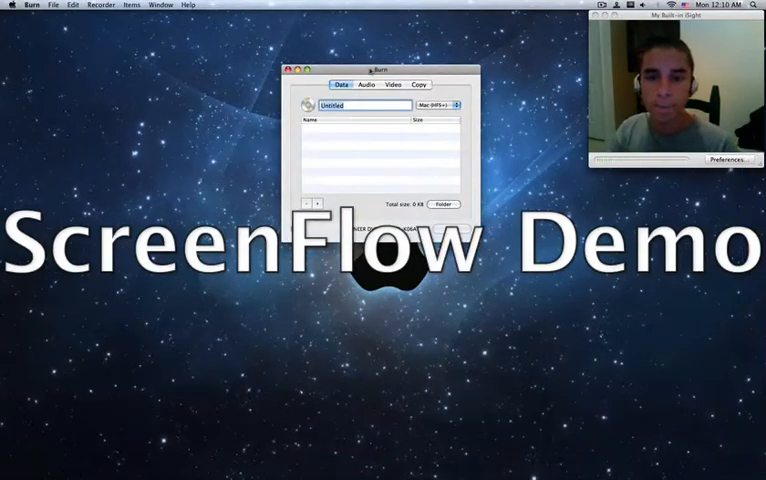
Step: Reposition the window, browse the Data, Audio and Copy disc options, and return to Video
left_click_drag(378, 69, 353, 86)
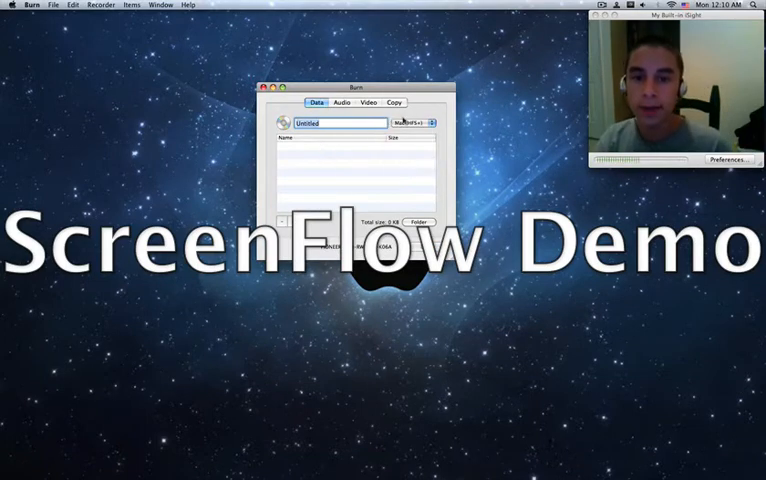
left_click(433, 122)
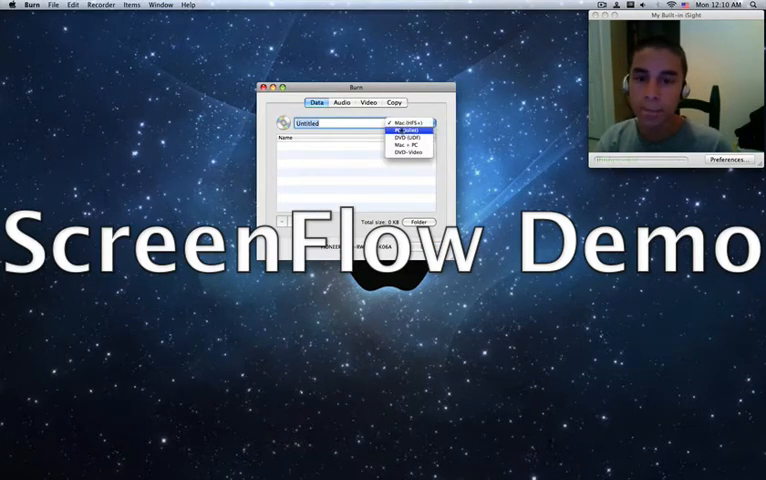
mouse_move(408, 153)
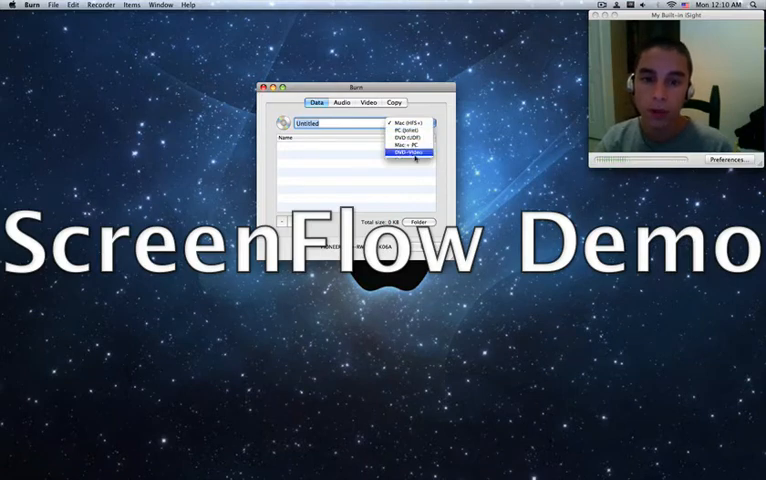
left_click(403, 124)
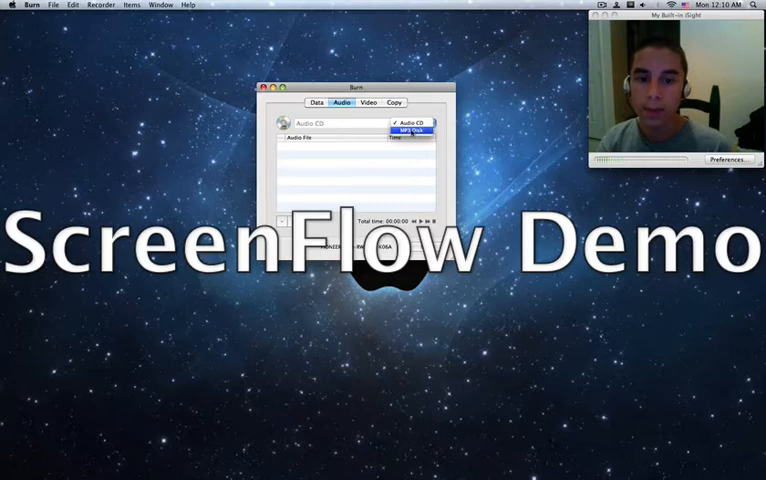
left_click(369, 102)
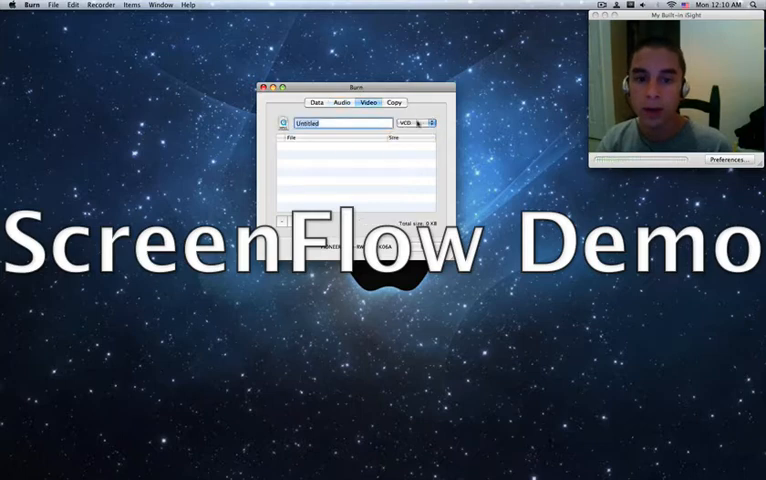
left_click(415, 123)
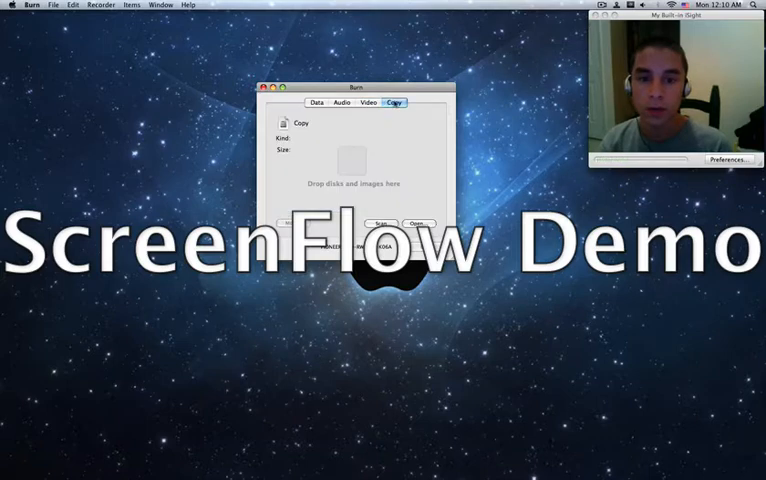
left_click(369, 103)
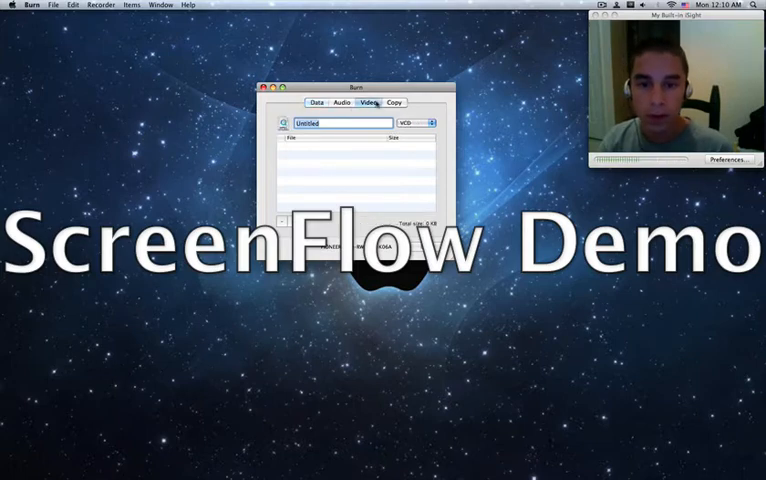
Step: Set the video disc format to DVD
left_click(410, 122)
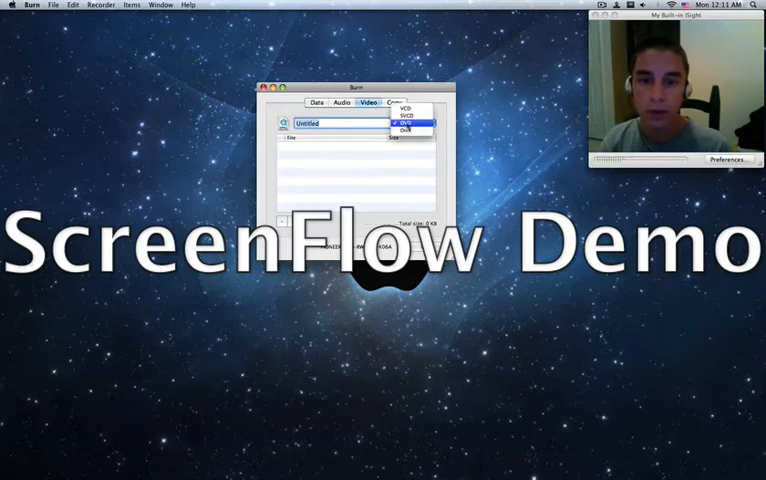
left_click(407, 124)
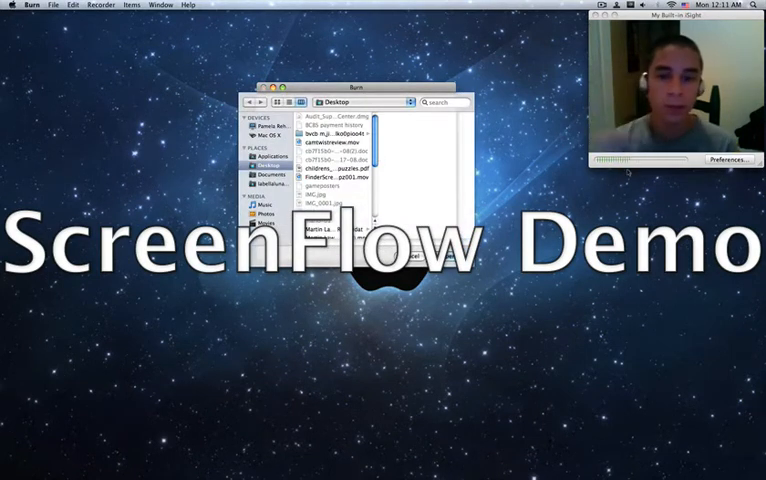
Step: Navigate from the home folder through the folders to the video file and choose it
left_click(265, 186)
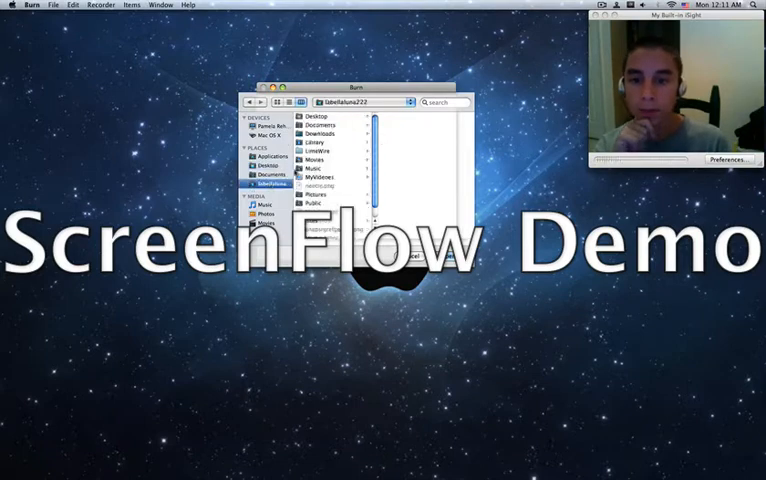
double_click(322, 149)
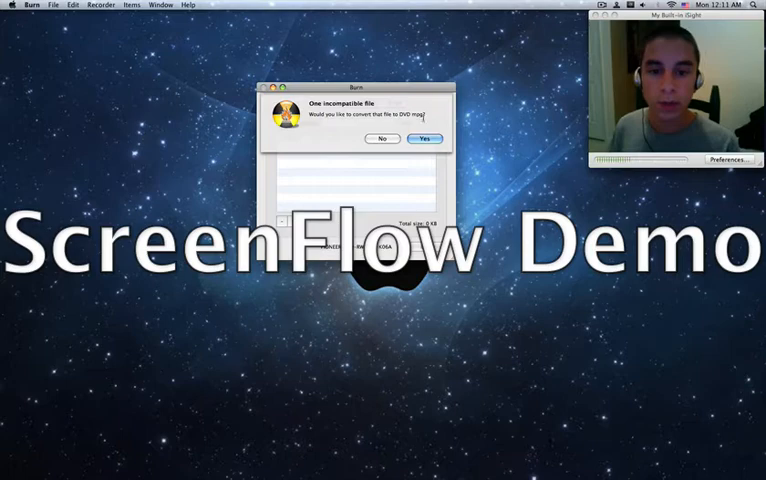
Step: Accept converting Billie Jean to DVD MPEG, choose a save location, and let encoding finish
left_click(424, 138)
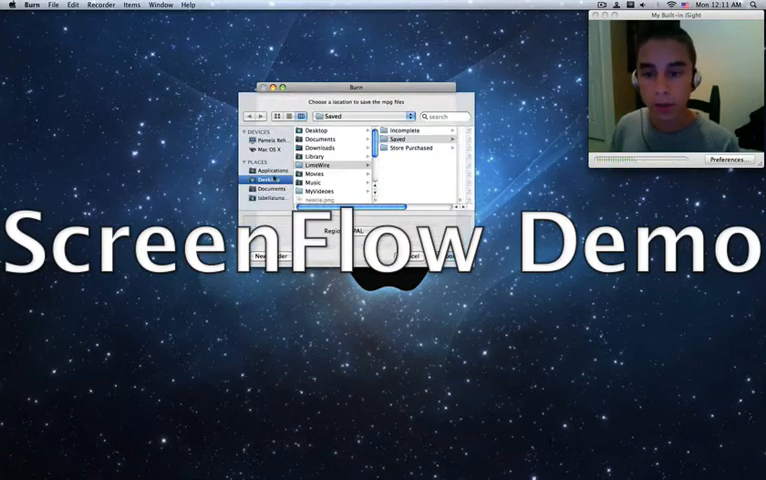
left_click(268, 178)
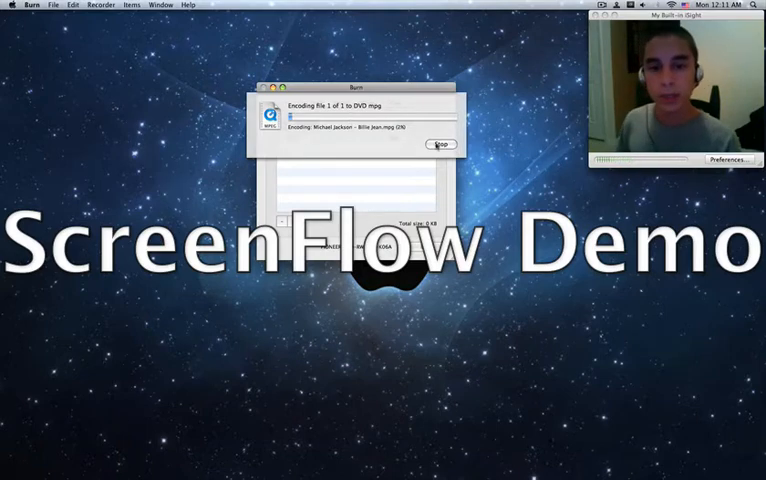
left_click(440, 144)
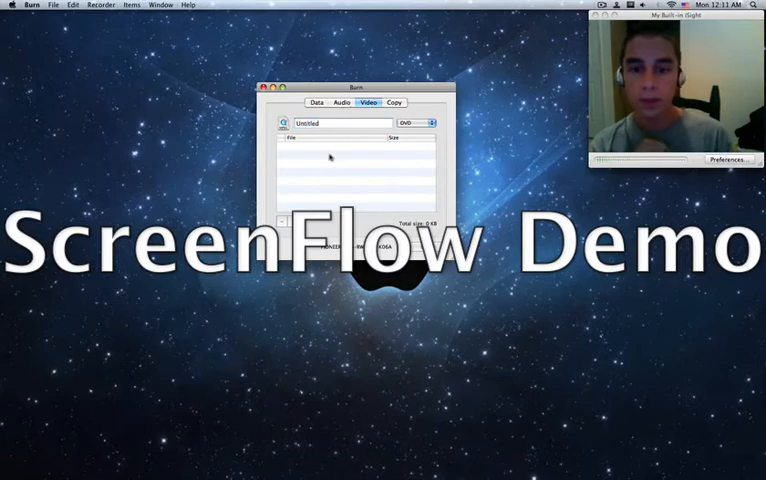
Step: Add Michael Jackson - Billie Jean.mpg from the Desktop to the DVD list (about 114 MB)
left_click(340, 123)
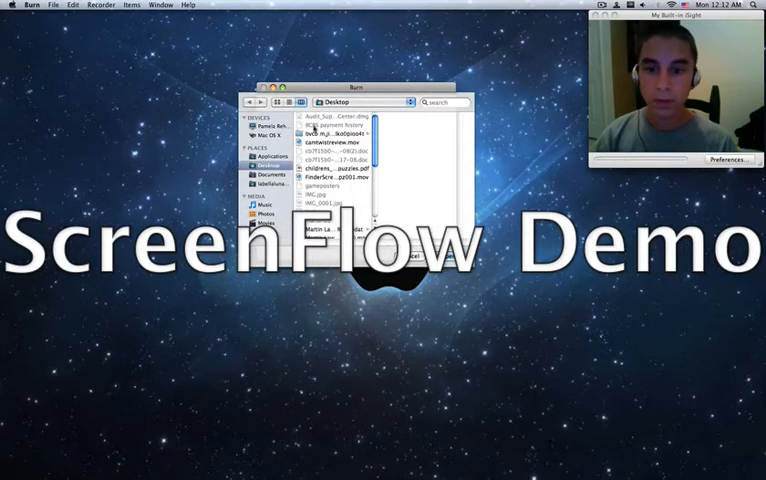
scroll("down", 3)
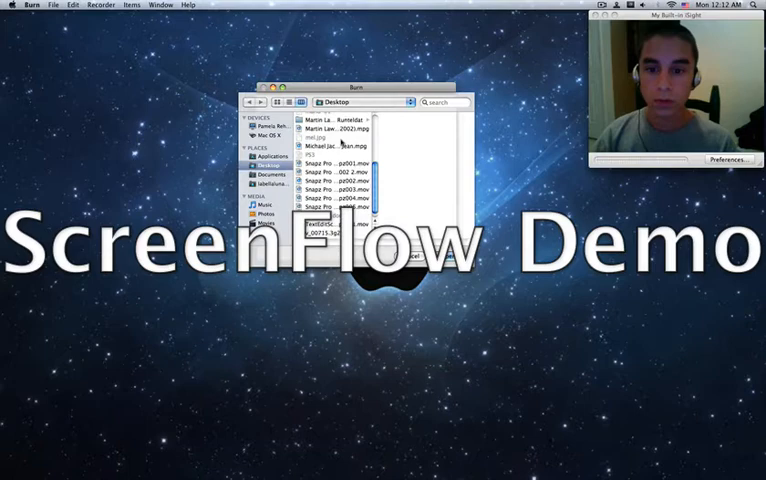
left_click(330, 146)
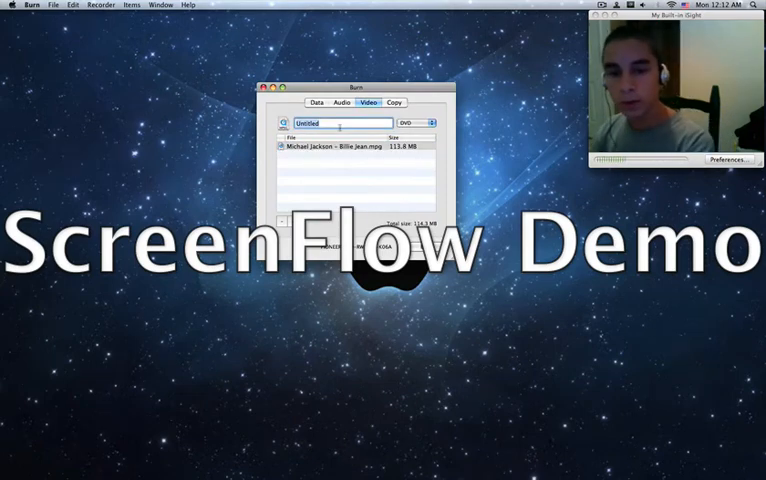
Step: Replace the Untitled disc name with 'Billie Jean Video'
type("MJ")
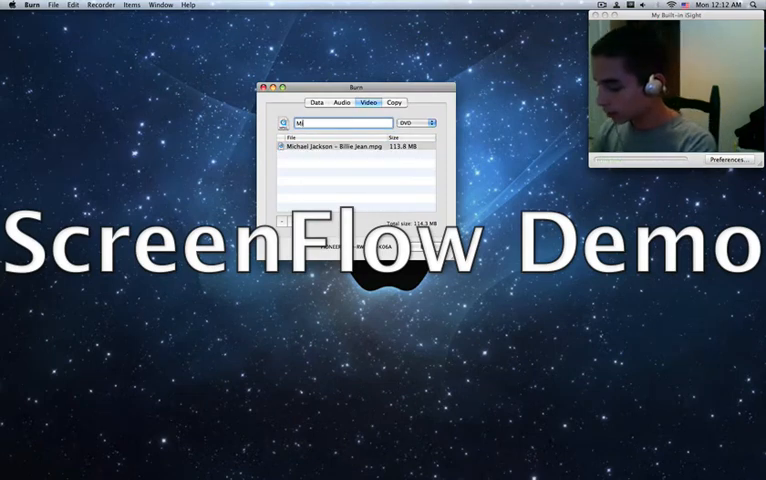
type("illie Jean Video")
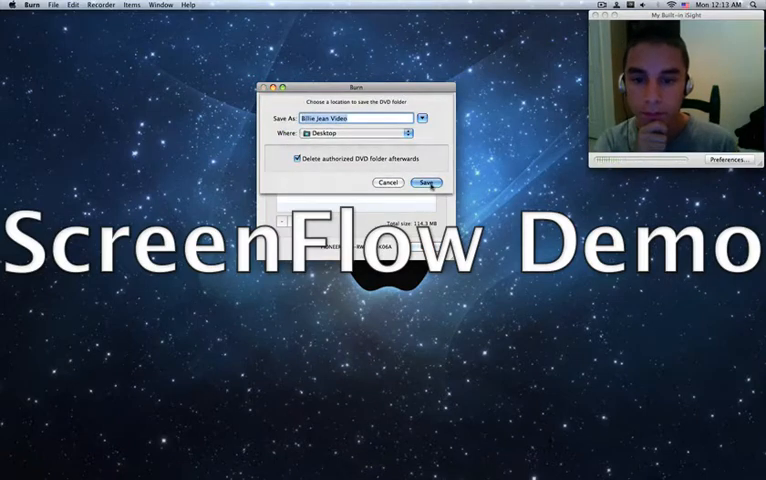
Step: Dismiss the Save As sheet for the Billie Jean Video DVD folder
left_click(425, 182)
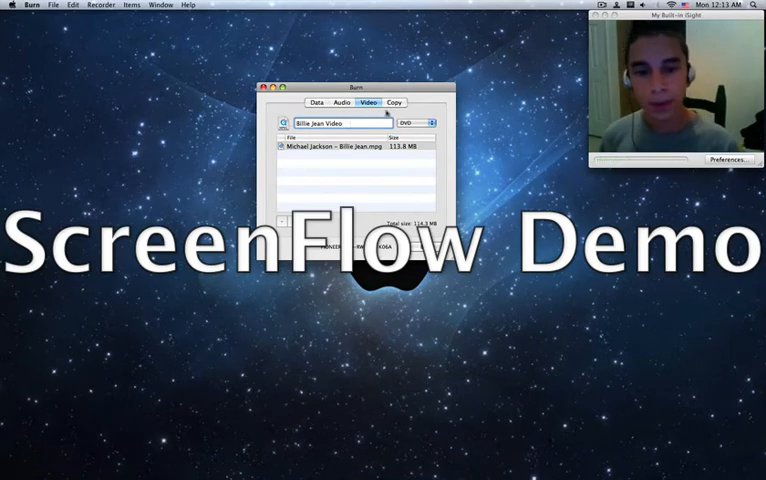
Step: Glance at the Copy options and Data format list, then return to Video
left_click(393, 102)
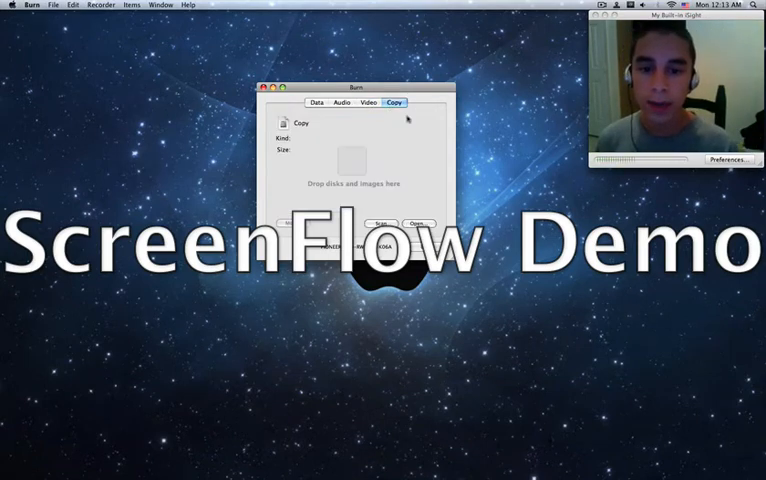
left_click(316, 102)
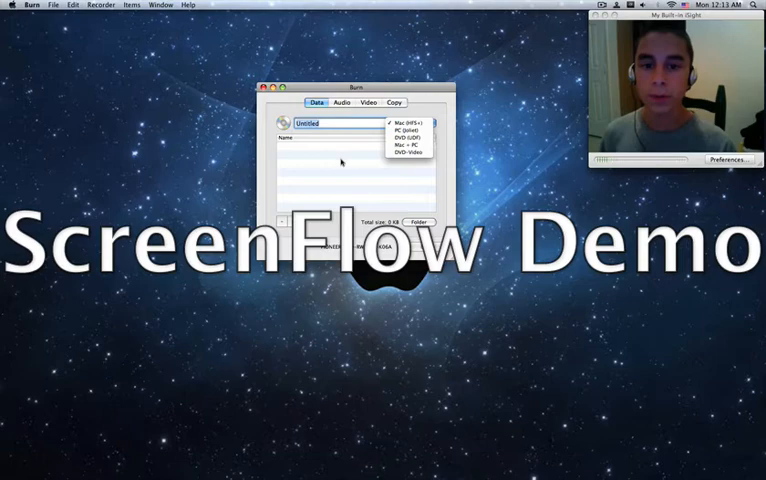
left_click(343, 102)
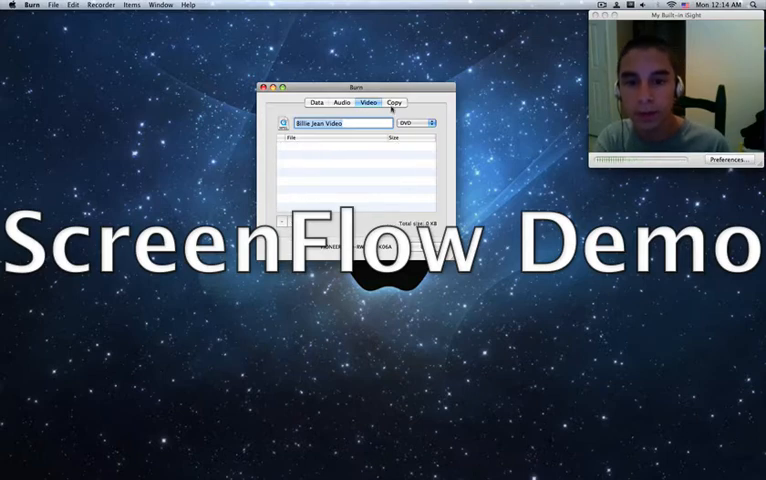
Step: Peek at Audio, return to Video, and move the Burn window to the lower right
left_click(344, 102)
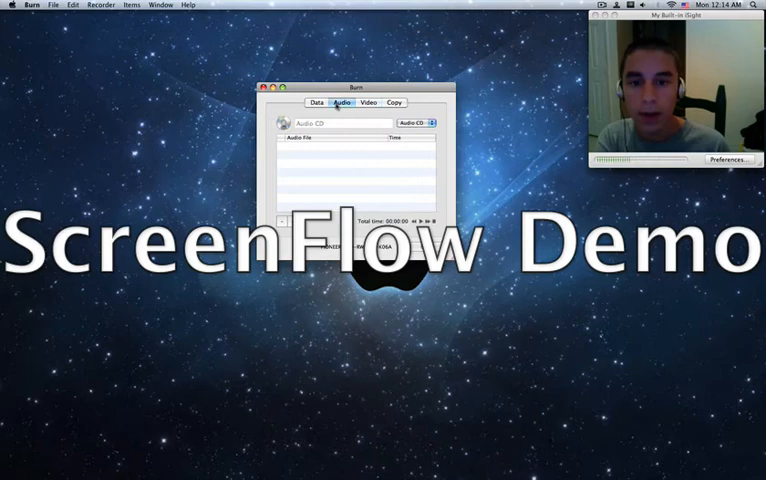
left_click(367, 102)
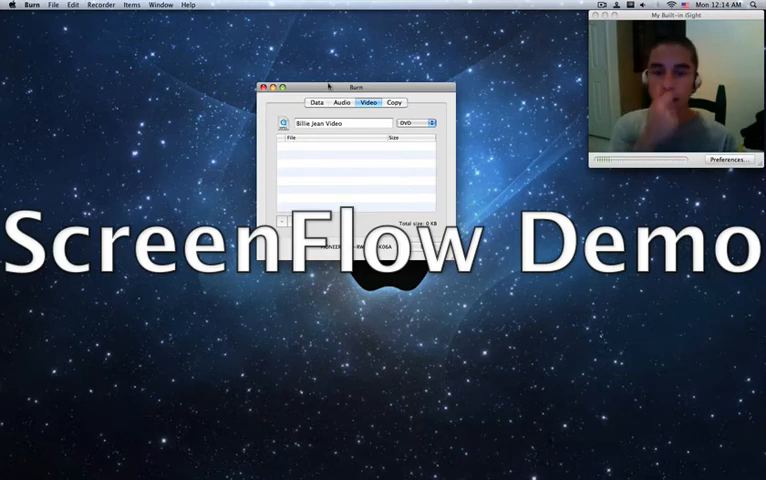
left_click_drag(355, 87, 632, 191)
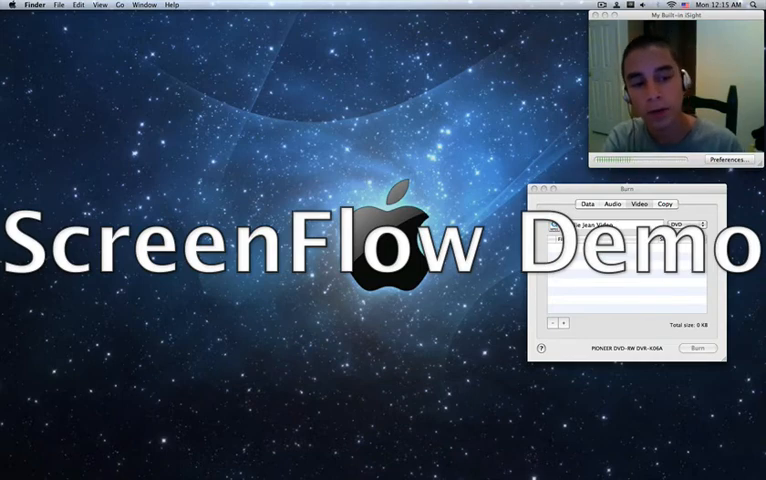
left_click(643, 204)
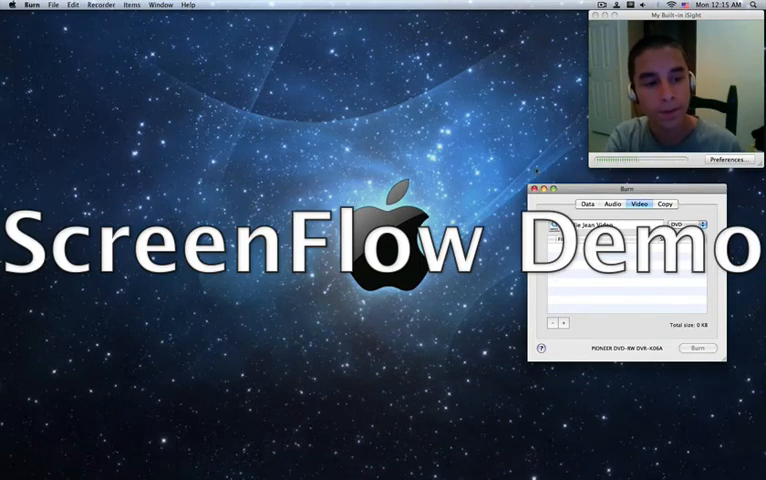